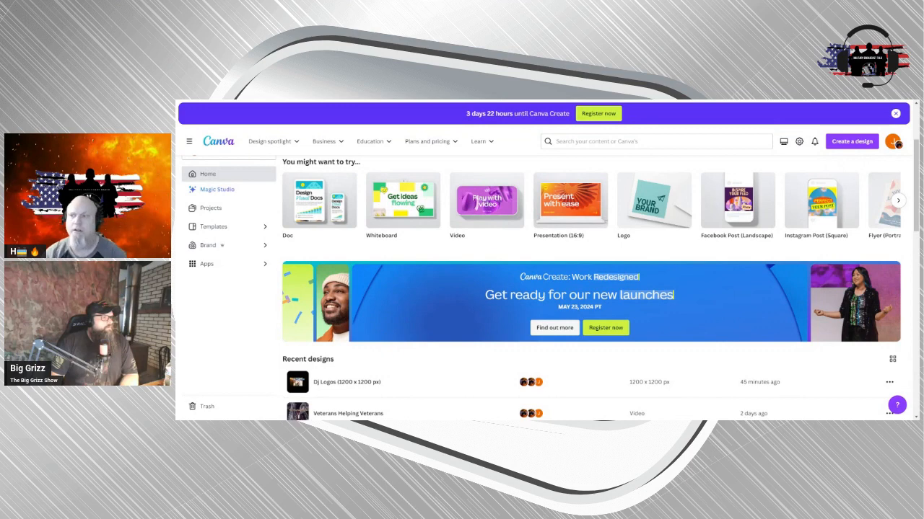
# Open the 'Dj Logos (1200 x 1200 px)' design from Recent designs into the editor.
pyautogui.click(369, 141)
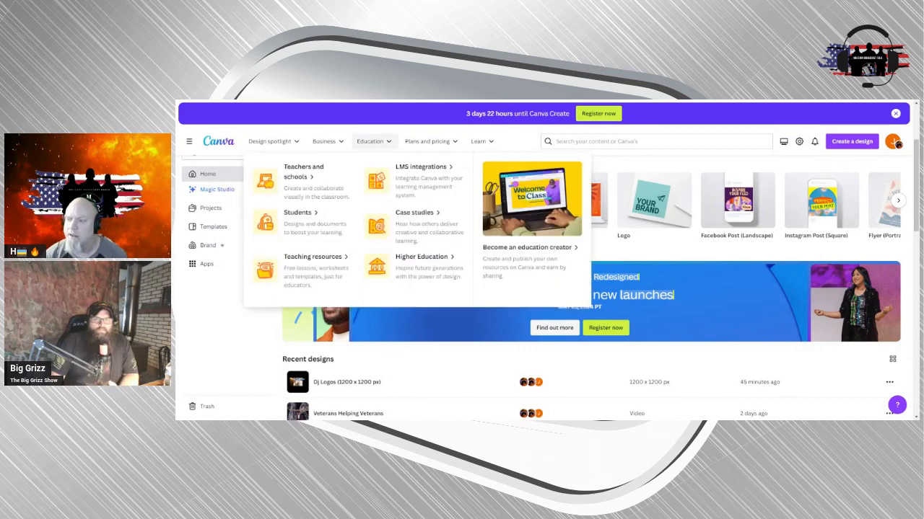
pyautogui.click(370, 142)
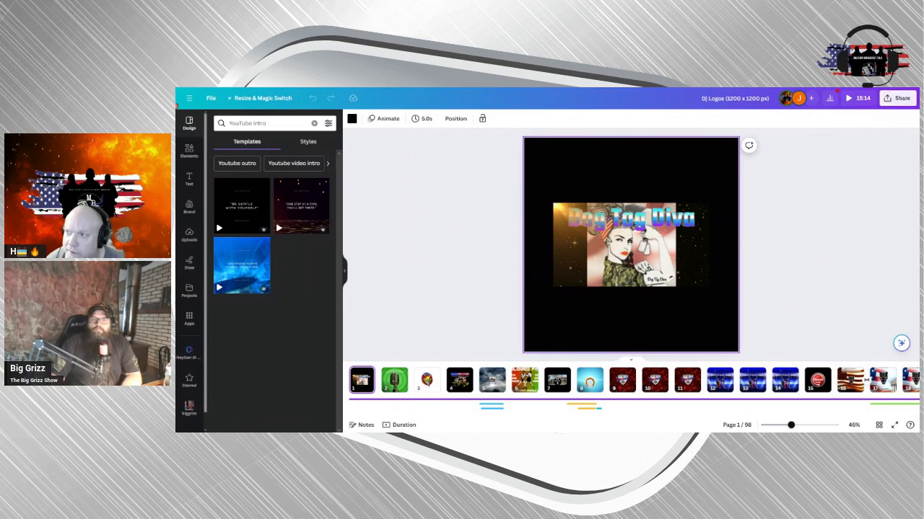
# Show the account's uploaded images in the Uploads side panel.
pyautogui.click(189, 234)
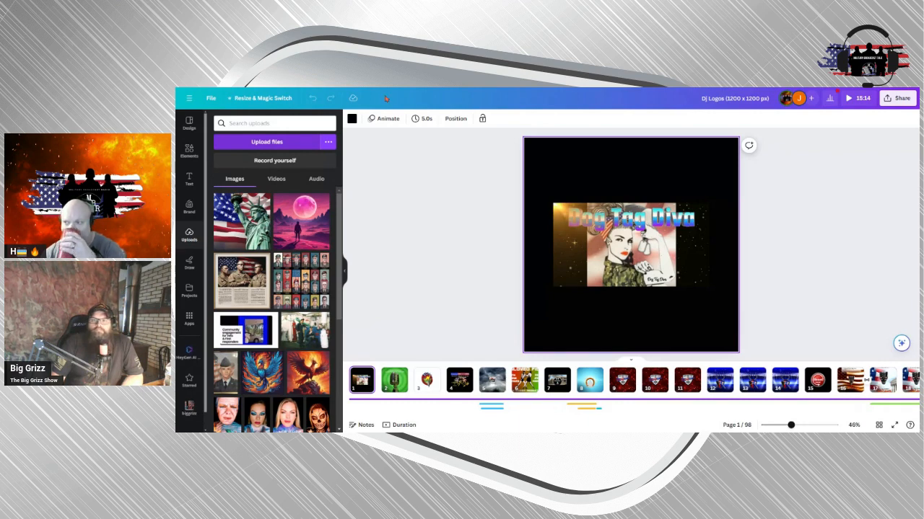
# List the two uploaded audio tracks in the Uploads panel.
pyautogui.click(316, 179)
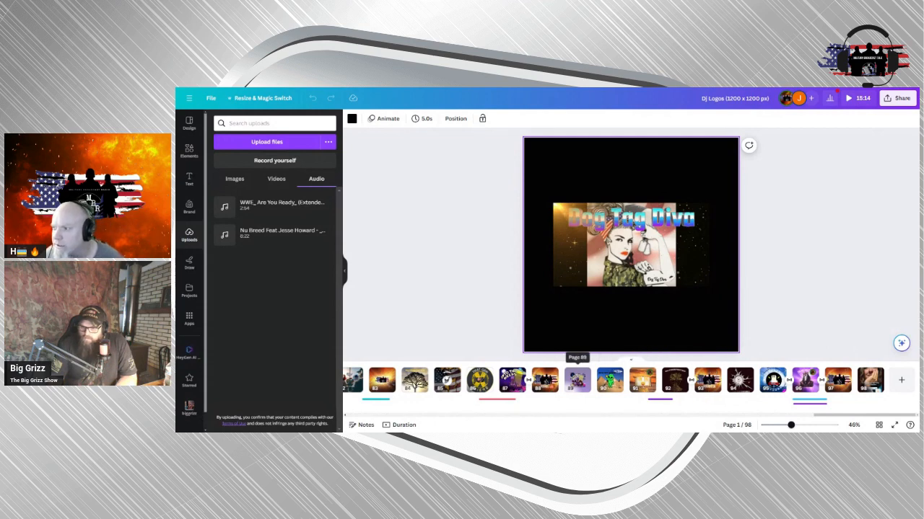
# Add an uploaded song to the design's timeline beneath the logo pages.
pyautogui.click(479, 381)
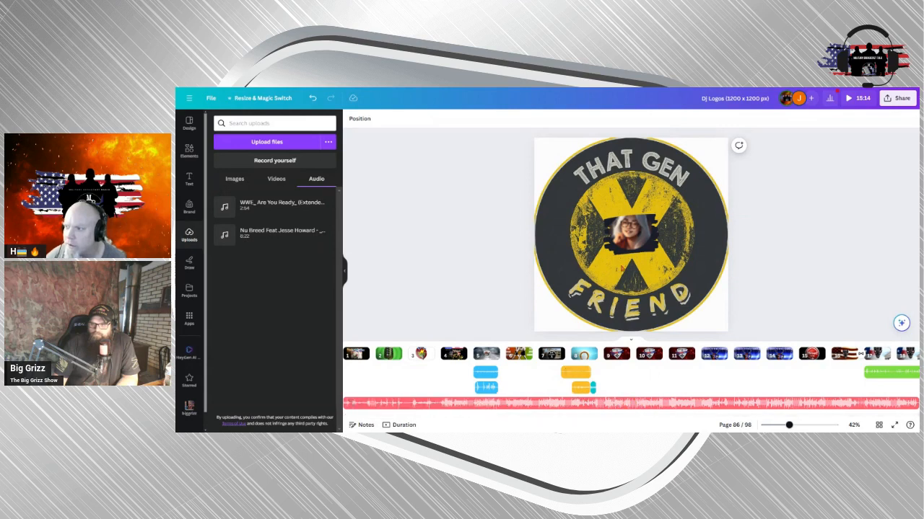
pyautogui.click(629, 234)
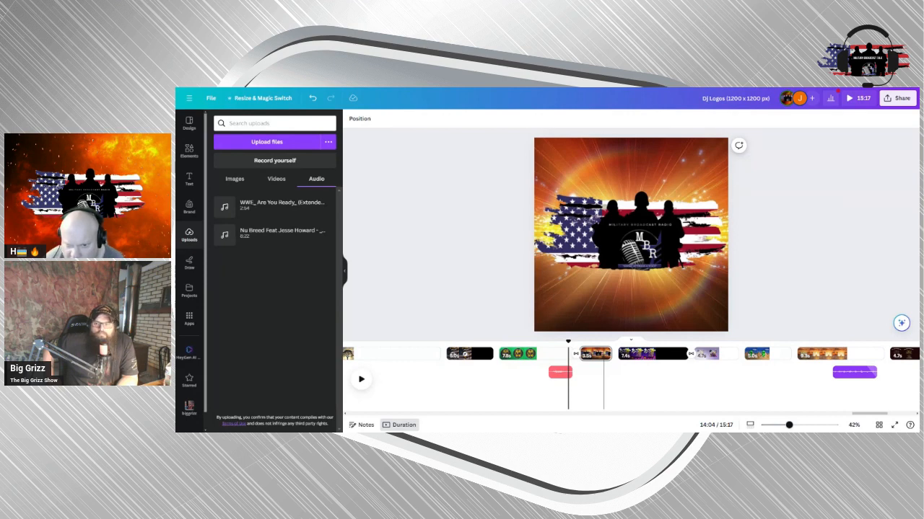
# Try a green planet clip on the That Gen Friend page and let the editor reload.
pyautogui.moveTo(560, 372); pyautogui.dragTo(515, 373)
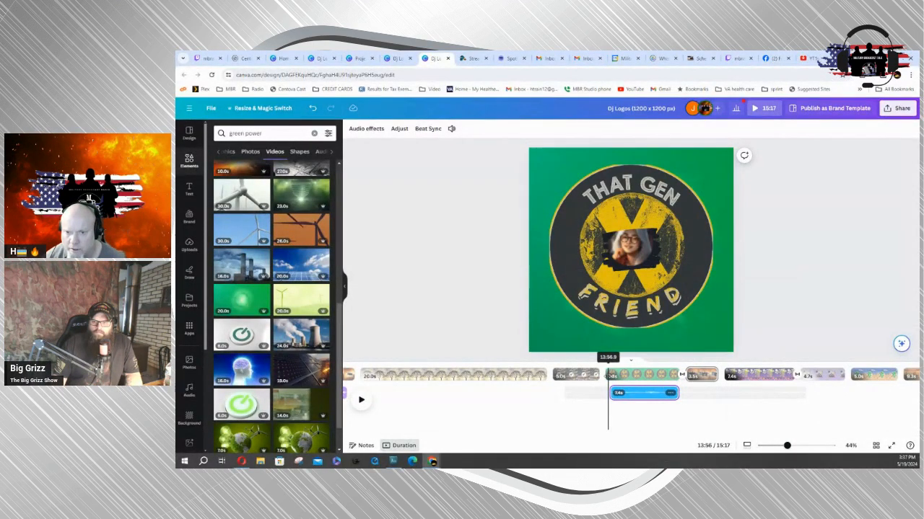
pyautogui.click(360, 400)
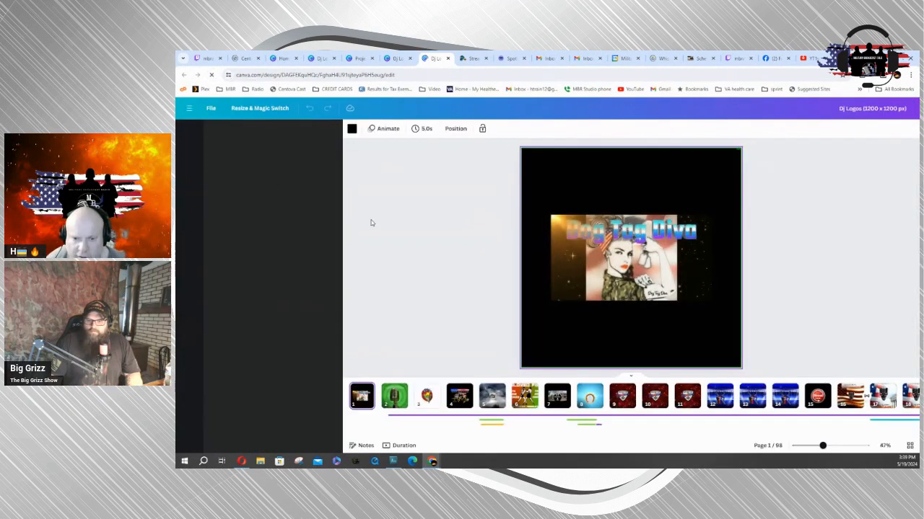
# Go to page 86 of the design, then reload the design in the browser.
pyautogui.click(189, 133)
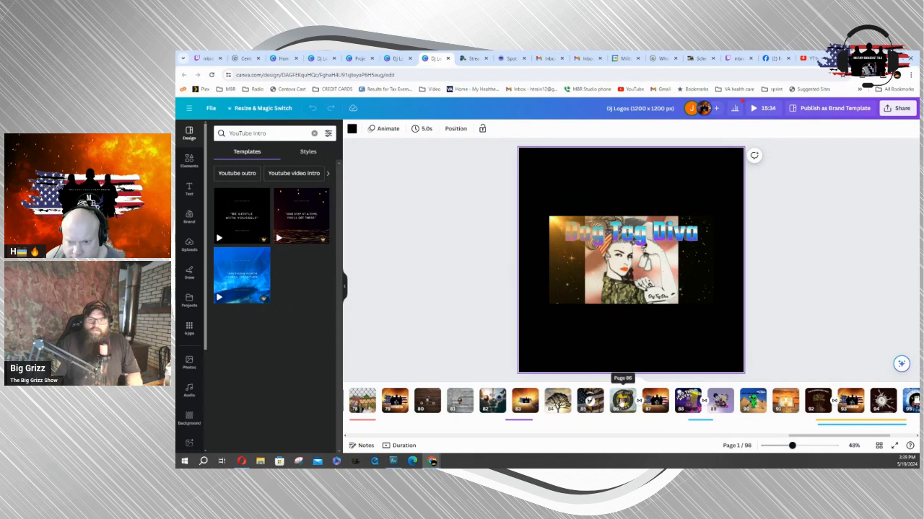
pyautogui.click(622, 401)
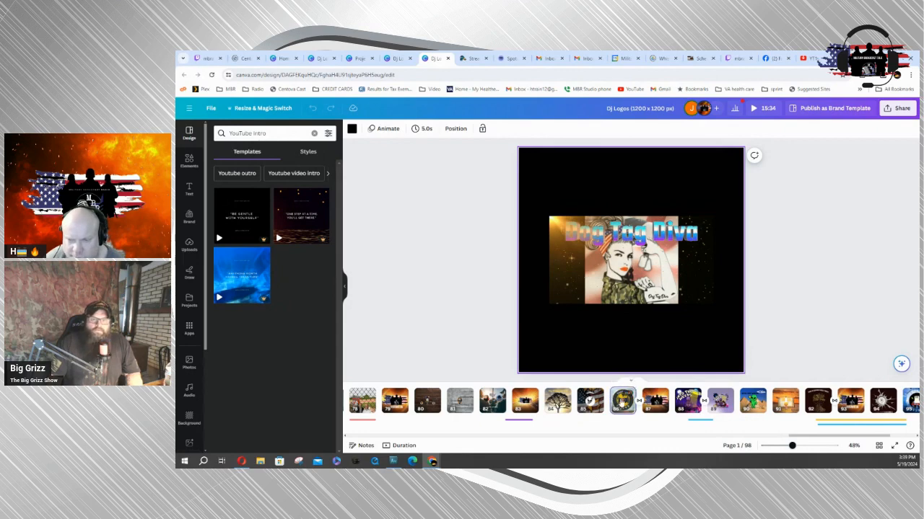
pyautogui.click(622, 401)
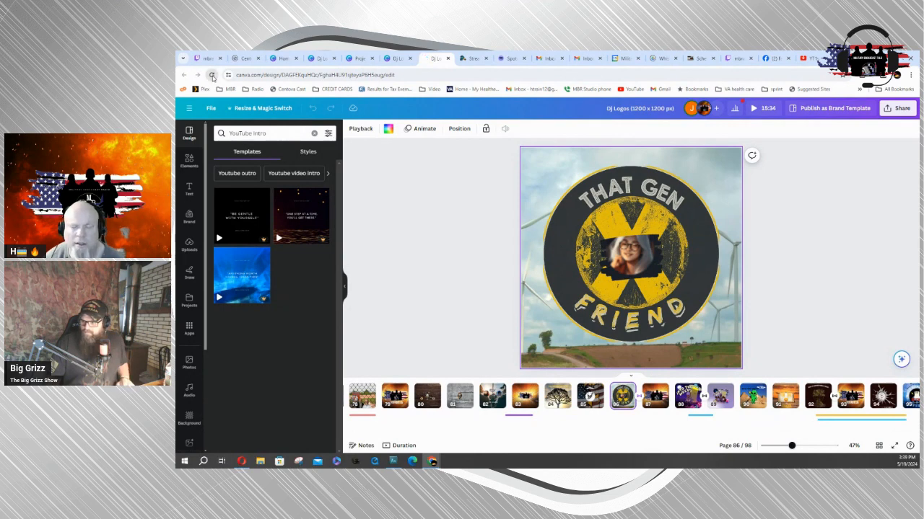
pyautogui.click(212, 75)
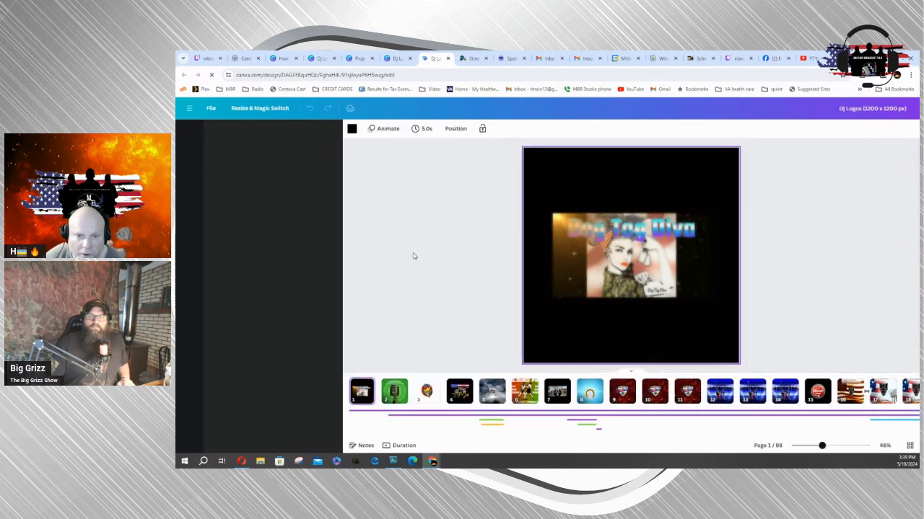
# Return to the That Gen Friend logo page with the Uploads panel showing.
pyautogui.click(189, 133)
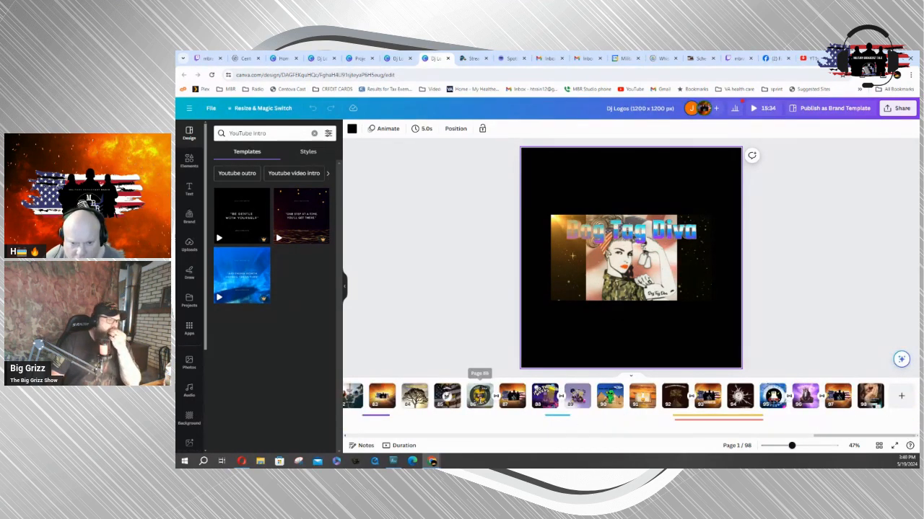
pyautogui.click(479, 395)
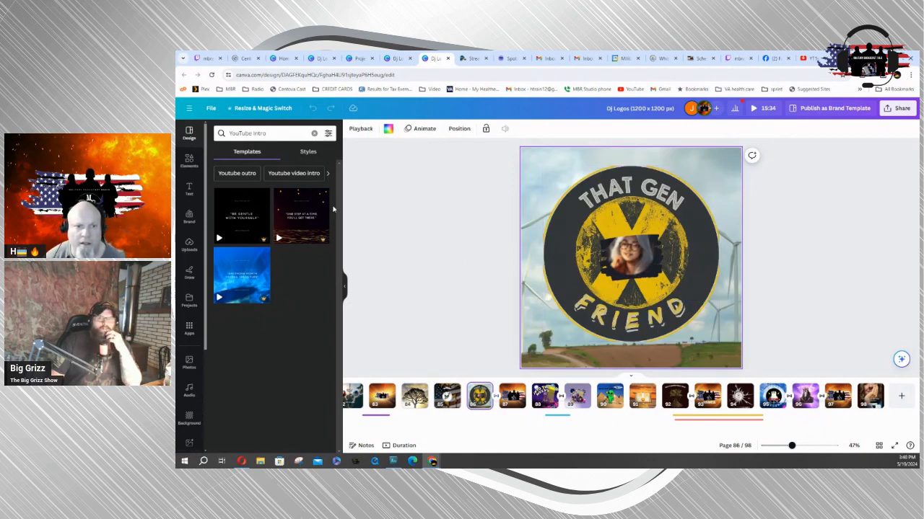
pyautogui.click(189, 244)
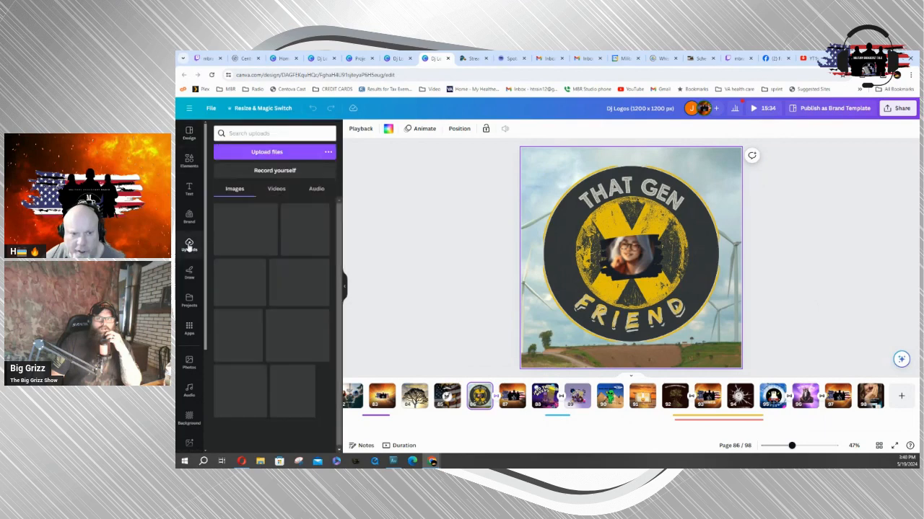
# List the uploaded audio tracks beside the That Gen Friend page.
pyautogui.click(316, 188)
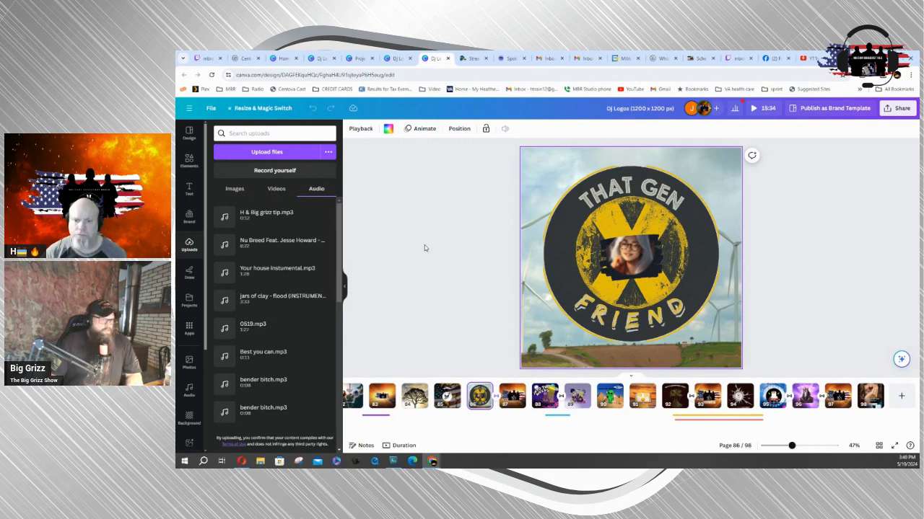
pyautogui.moveTo(596, 430)
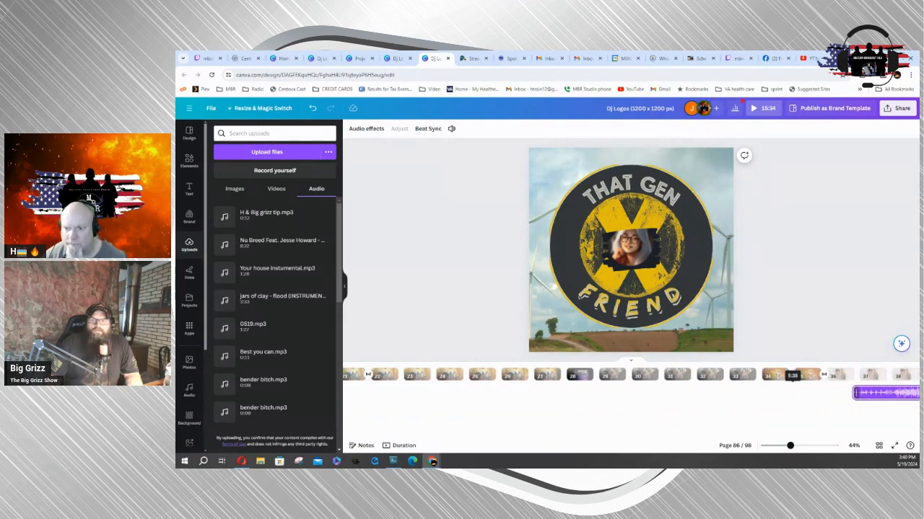
# Navigate to the That Gen Friend page and expand the timeline to show audio tracks.
pyautogui.click(840, 375)
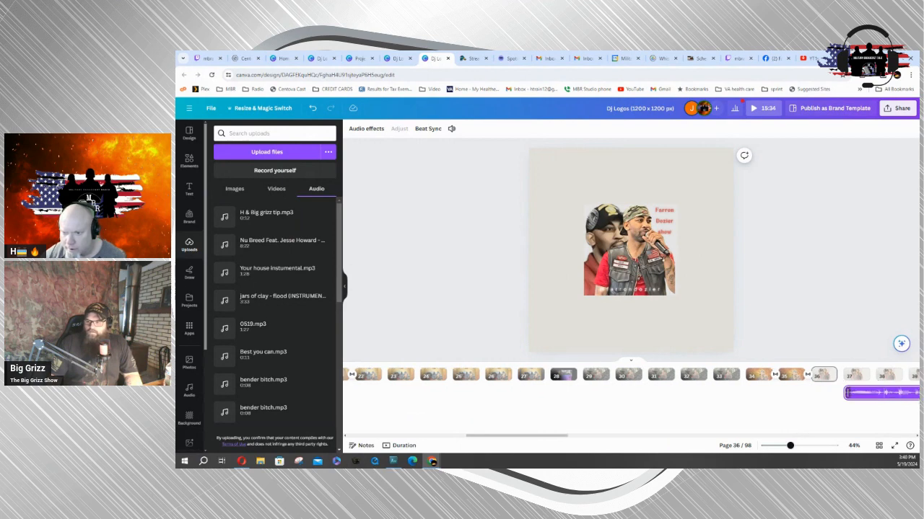
pyautogui.hscroll(3)
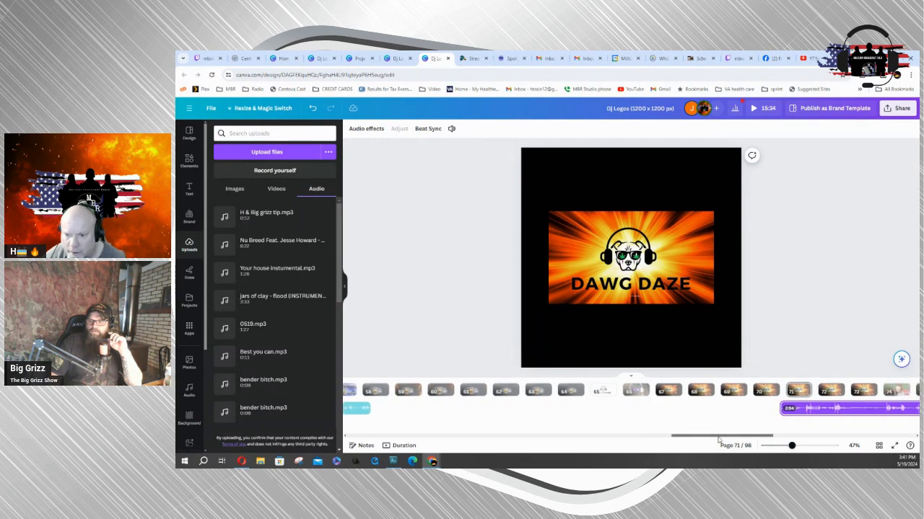
pyautogui.hscroll(3)
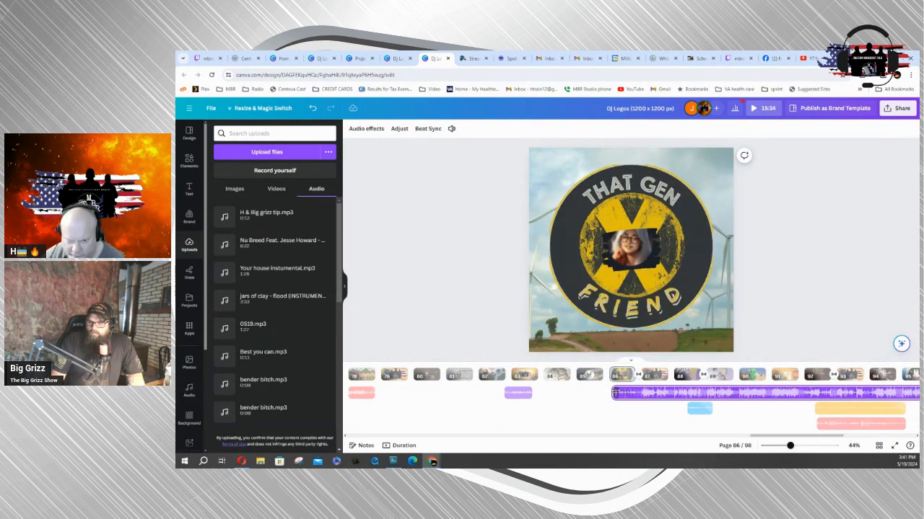
pyautogui.click(629, 248)
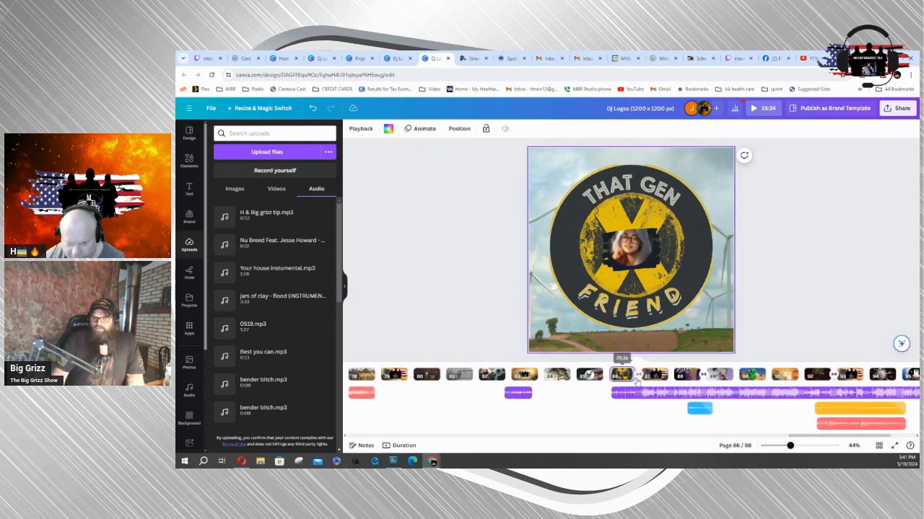
pyautogui.click(405, 445)
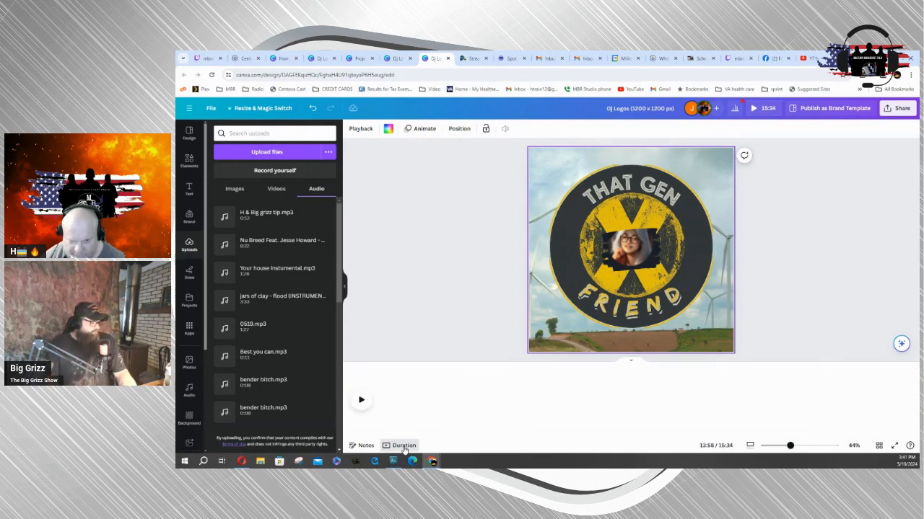
pyautogui.click(404, 444)
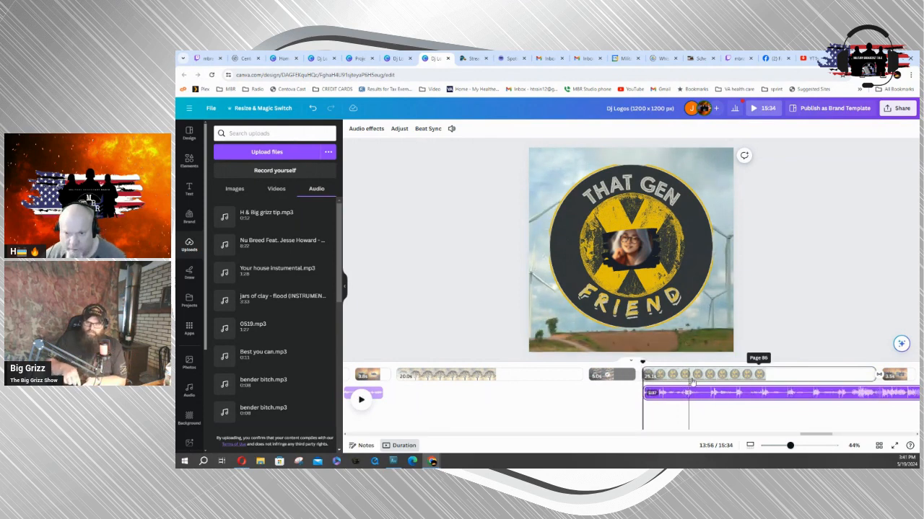
# Split the background music track at a play position within the That Gen Friend page.
pyautogui.click(361, 400)
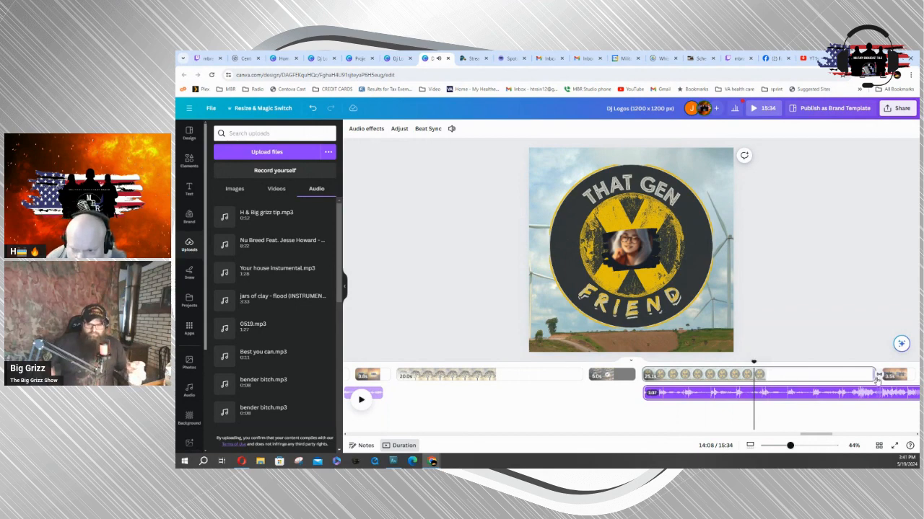
pyautogui.click(629, 248)
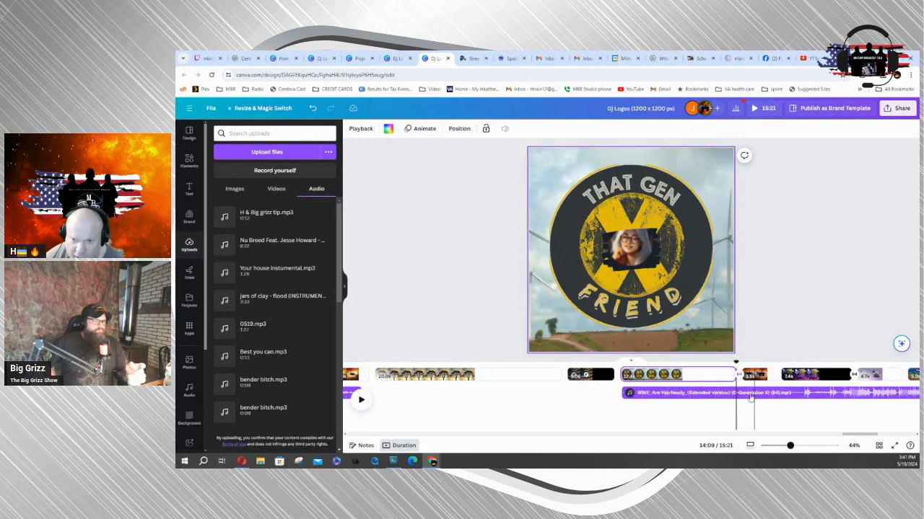
pyautogui.rightClick(751, 392)
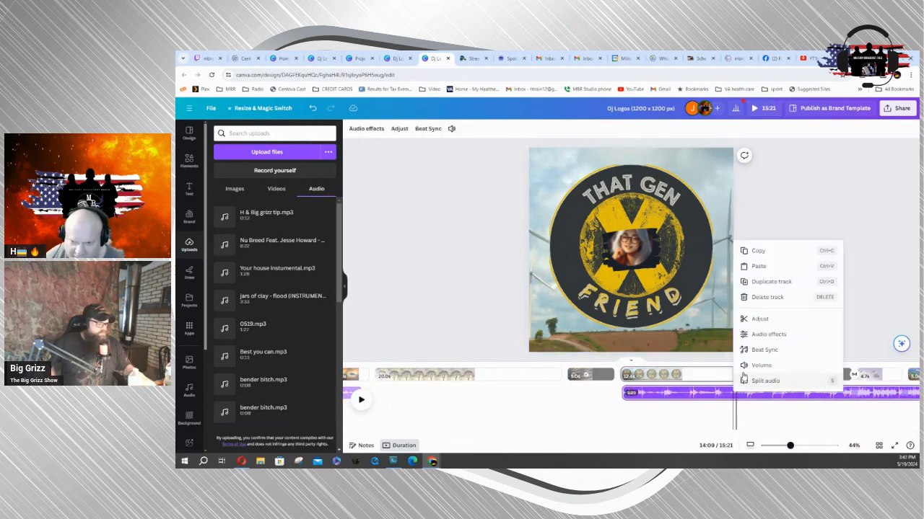
pyautogui.click(765, 381)
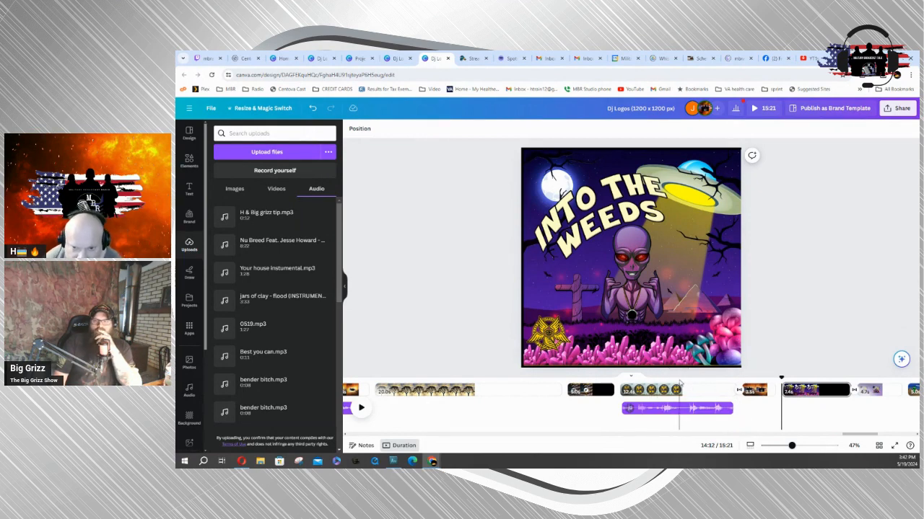
# Leave the editor for the Canva home page with recent designs.
pyautogui.click(675, 407)
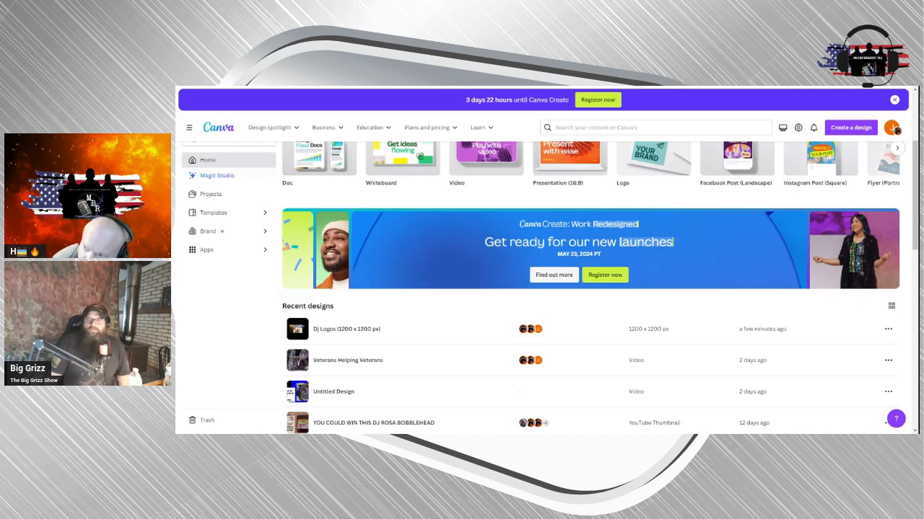
# Reopen DJ Logos from Recent designs and select the That Gen Friend page.
pyautogui.click(297, 329)
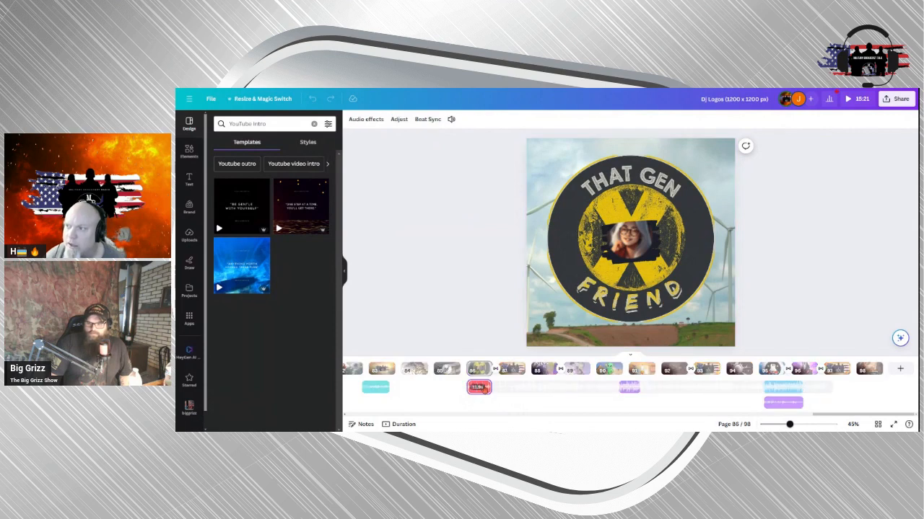
pyautogui.click(479, 387)
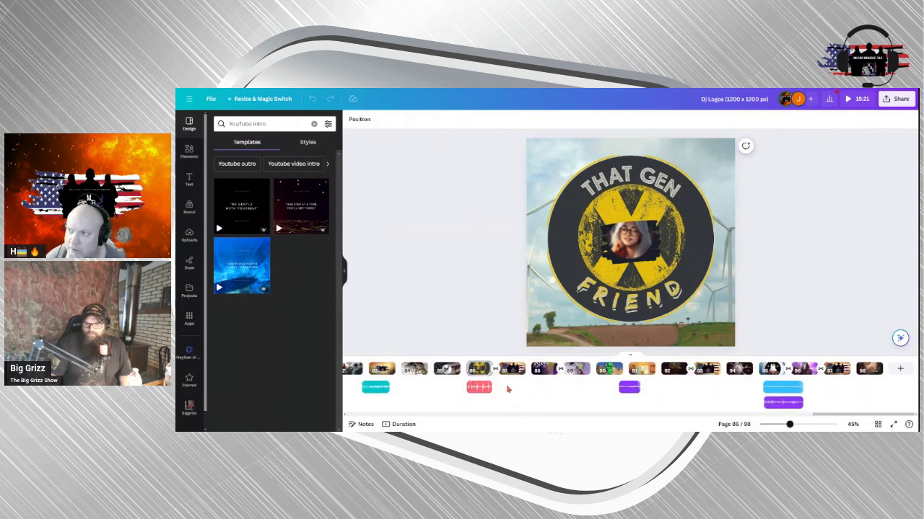
pyautogui.moveTo(505, 376)
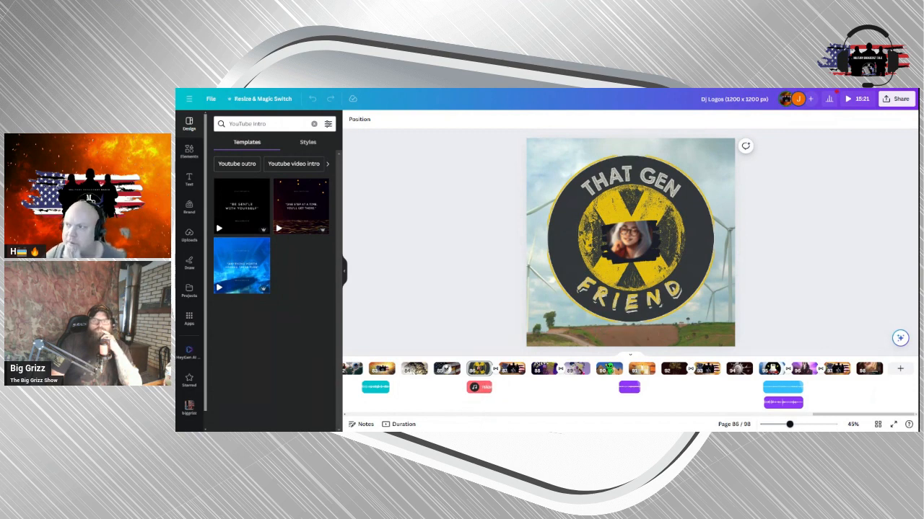
pyautogui.click(479, 387)
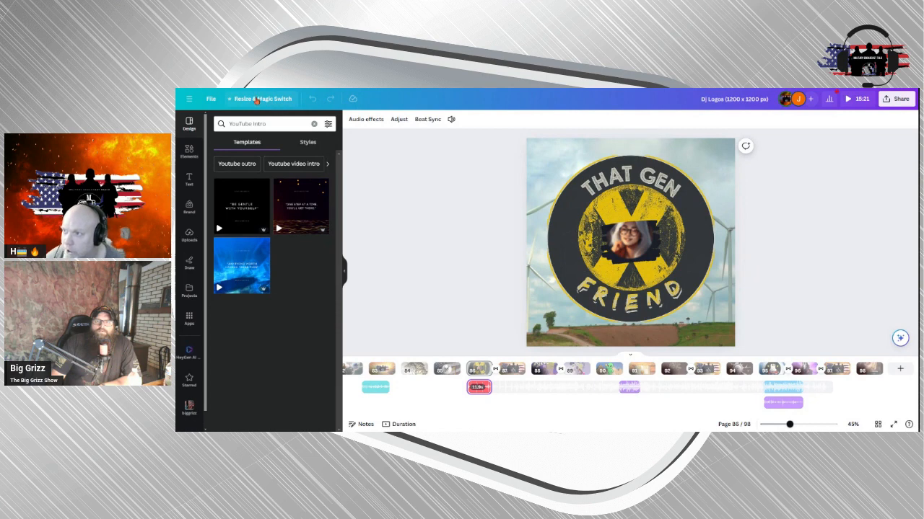
pyautogui.moveTo(312, 98)
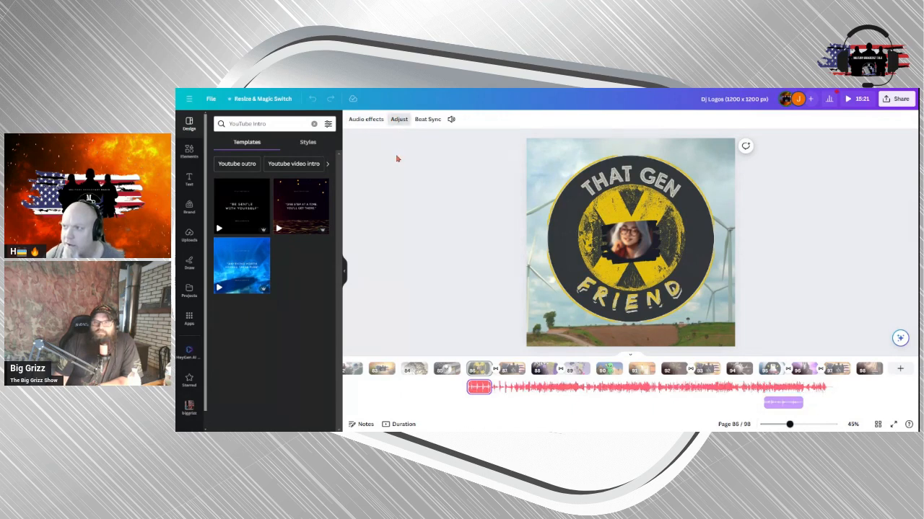
# Leave the audio fade-in at 0 and set its fade-out to 2.2 seconds.
pyautogui.click(366, 118)
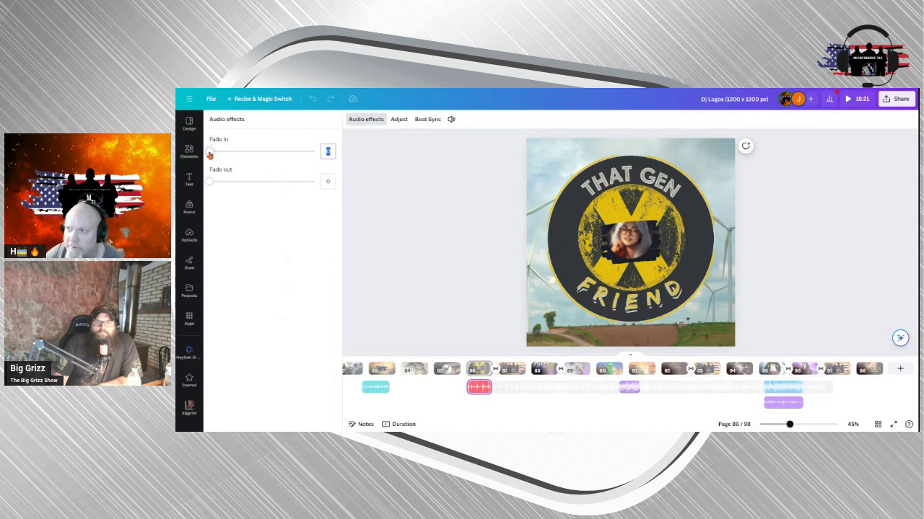
pyautogui.moveTo(211, 182); pyautogui.dragTo(237, 182)
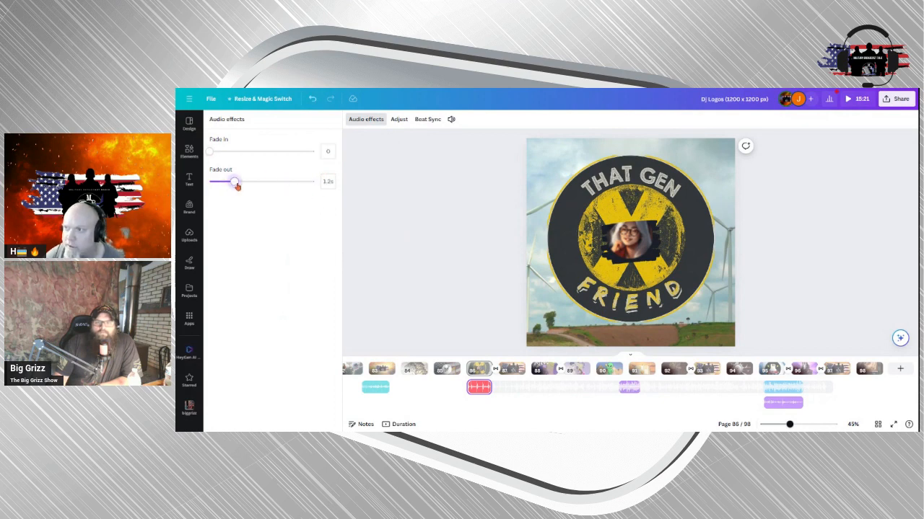
pyautogui.moveTo(236, 182); pyautogui.dragTo(257, 182)
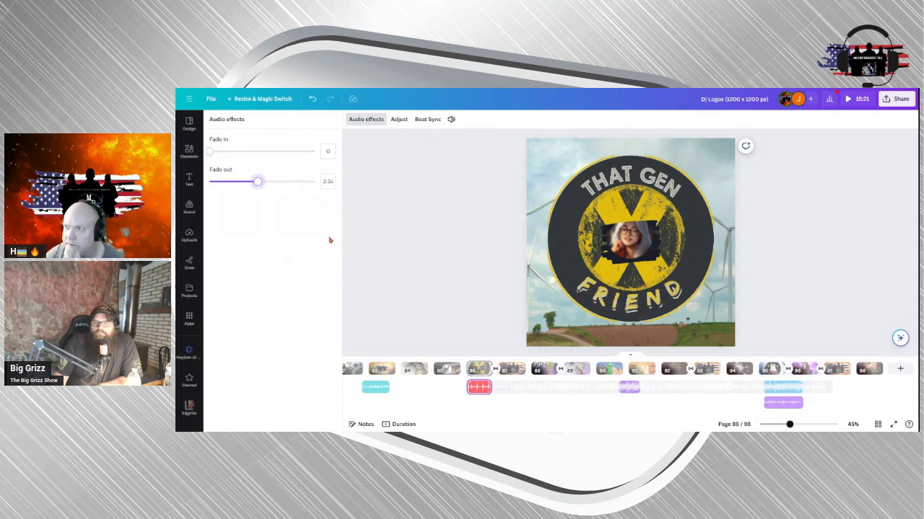
pyautogui.moveTo(420, 285)
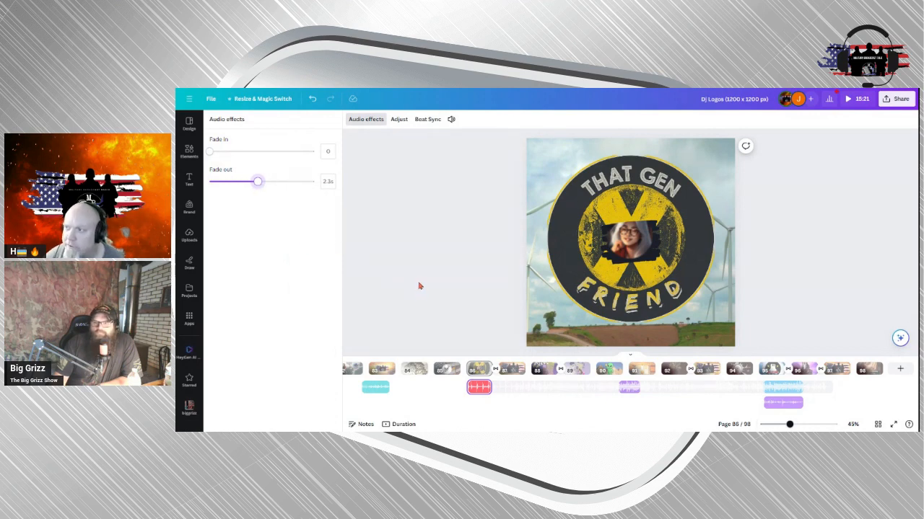
pyautogui.moveTo(458, 121)
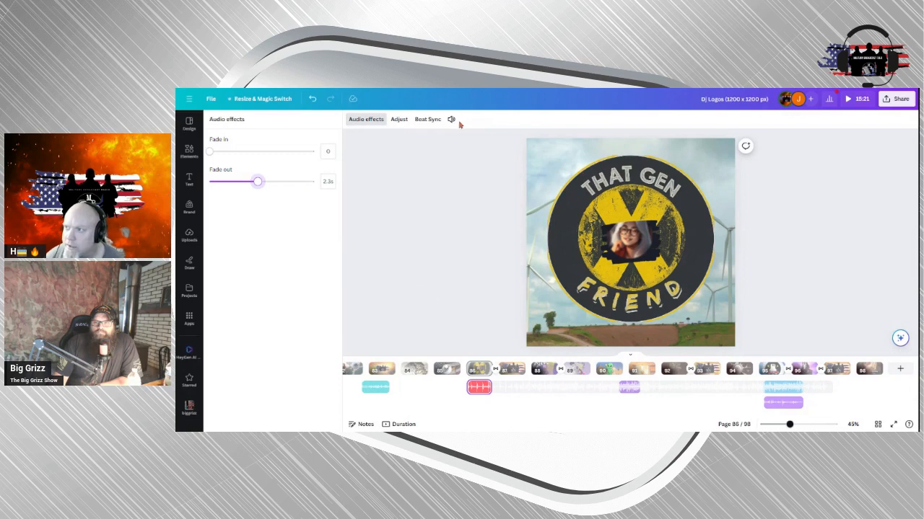
# Lower the selected audio clip's volume from 100 to 14 and dismiss the slider.
pyautogui.click(450, 119)
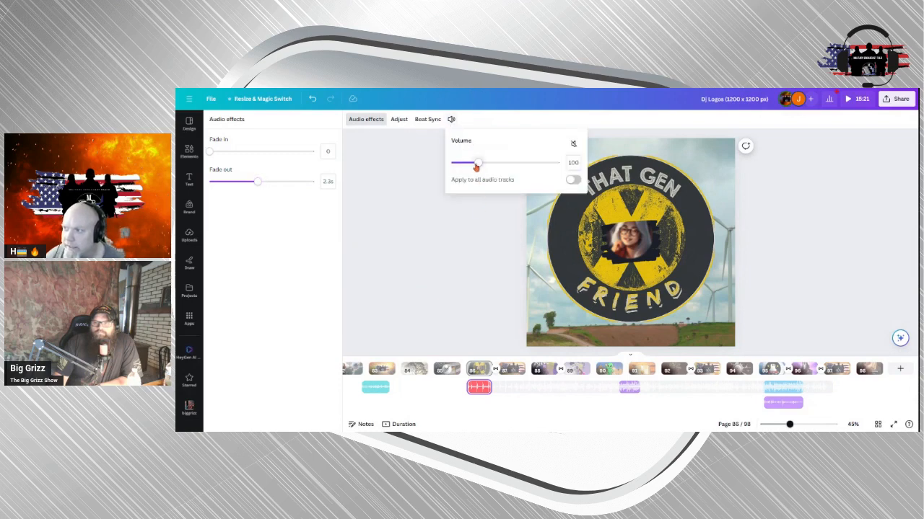
pyautogui.moveTo(478, 161); pyautogui.dragTo(473, 162)
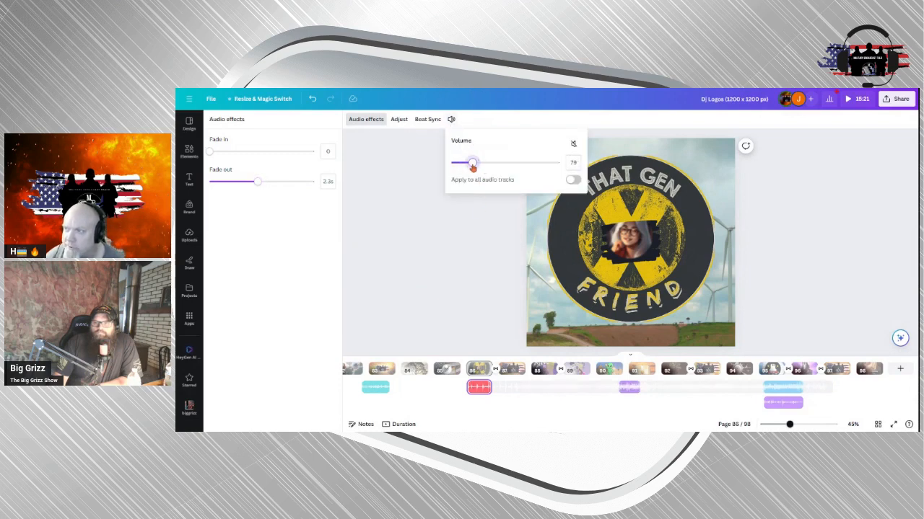
pyautogui.moveTo(473, 162); pyautogui.dragTo(465, 162)
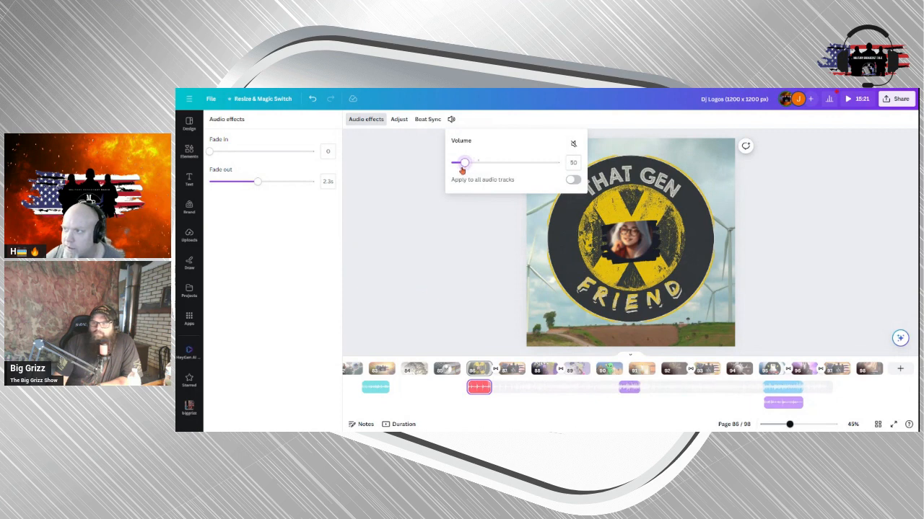
pyautogui.moveTo(465, 162); pyautogui.dragTo(450, 161)
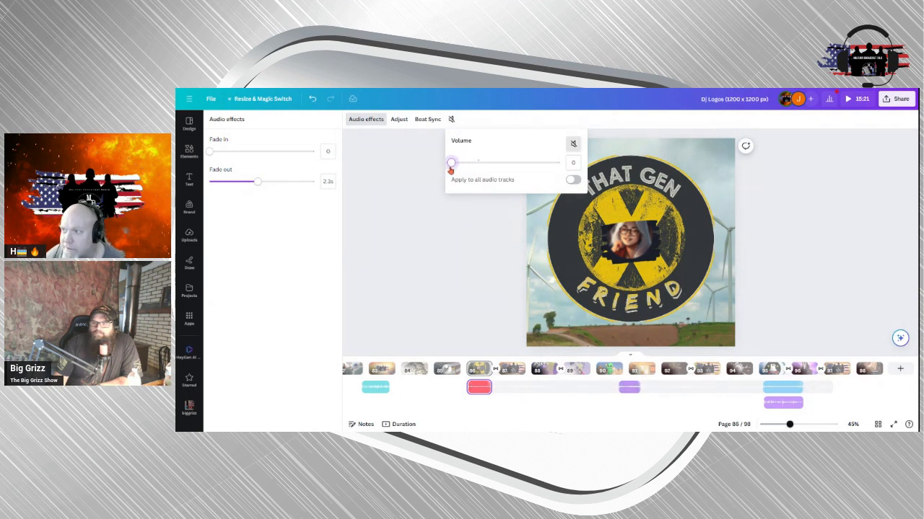
pyautogui.moveTo(450, 161); pyautogui.dragTo(454, 161)
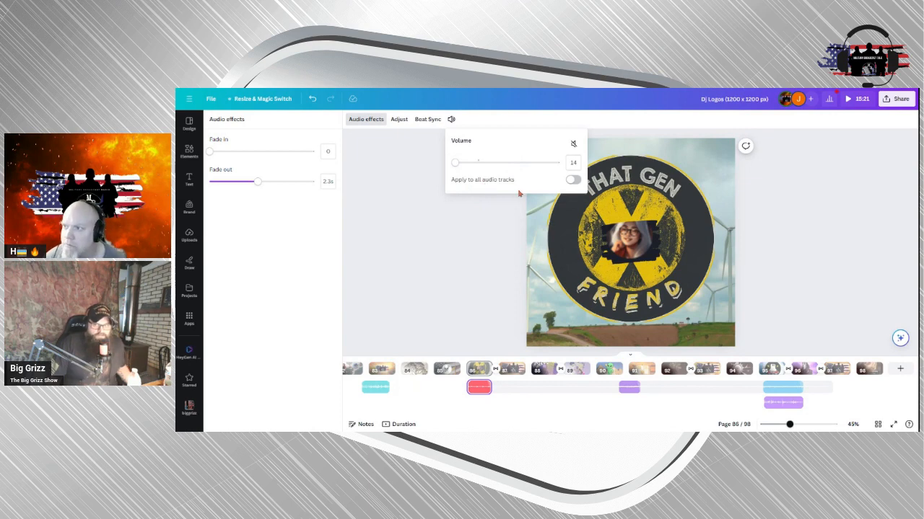
pyautogui.click(189, 121)
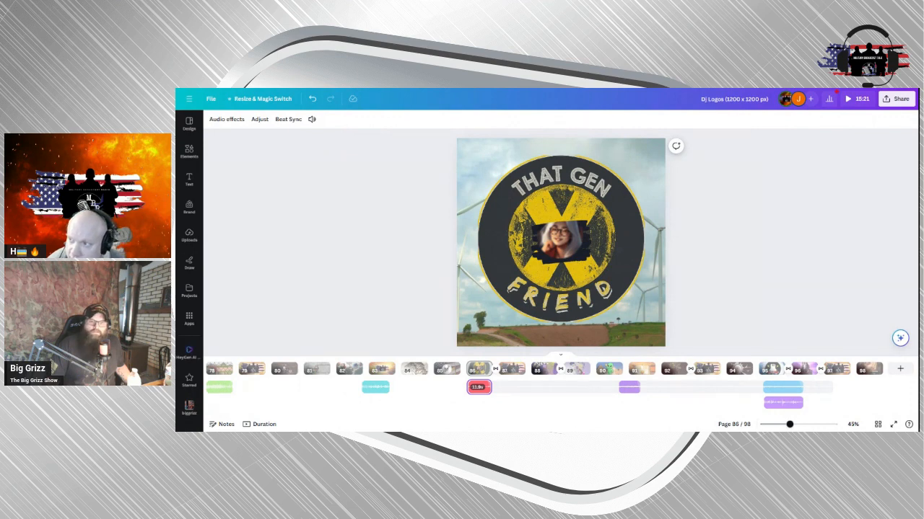
# Switch the timeline to duration view and jump ahead to about 12:59.
pyautogui.click(264, 425)
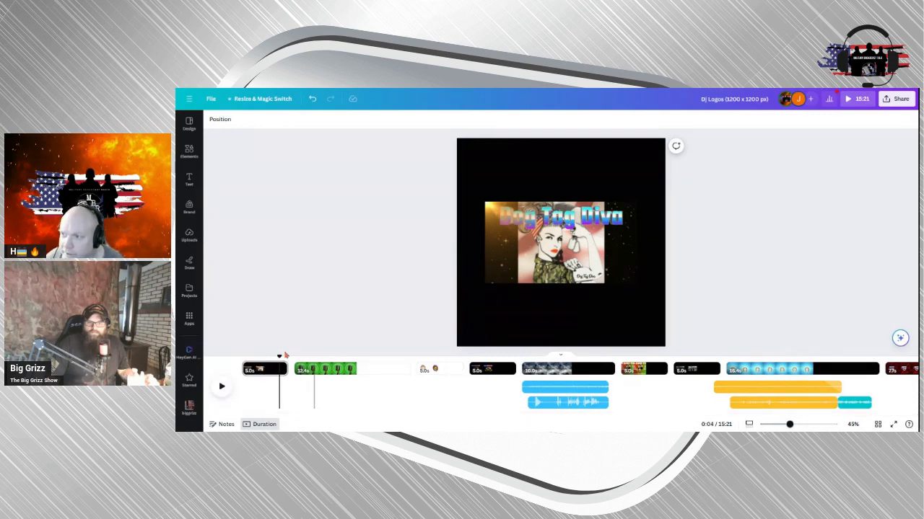
pyautogui.click(854, 368)
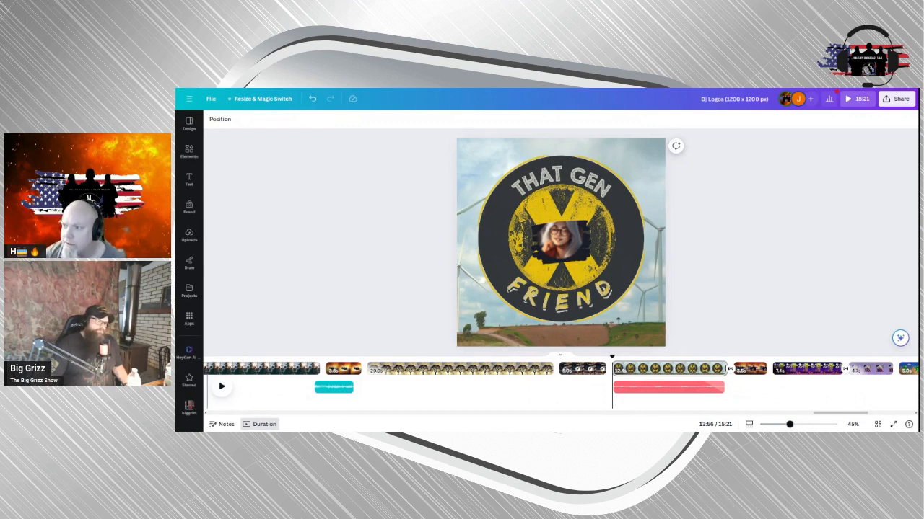
# Move the playhead to the flag-and-silhouettes logo page around 14:32.
pyautogui.click(223, 386)
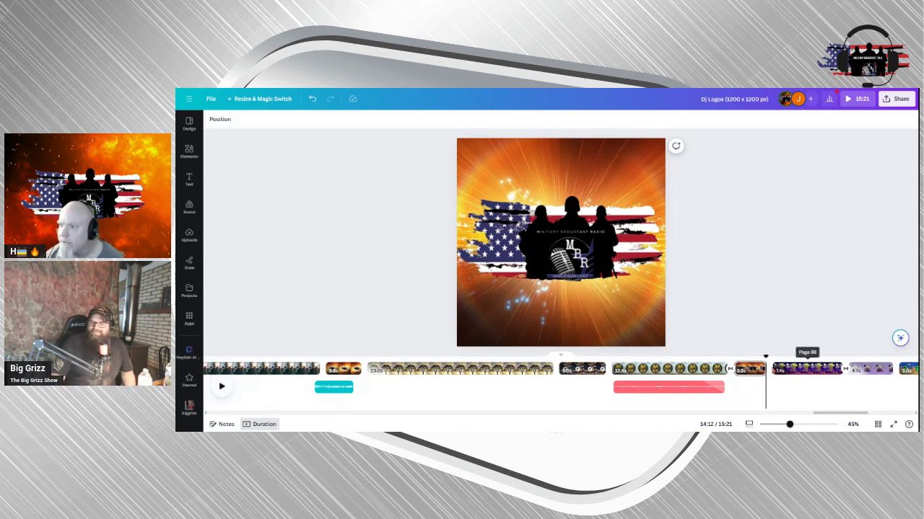
# Select the flag logo page and bring up the design's sharing options.
pyautogui.click(614, 353)
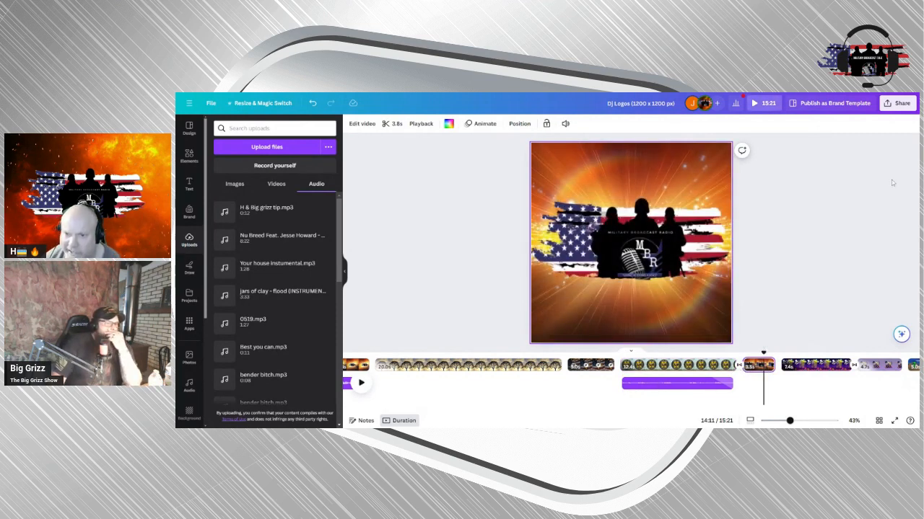
pyautogui.click(900, 104)
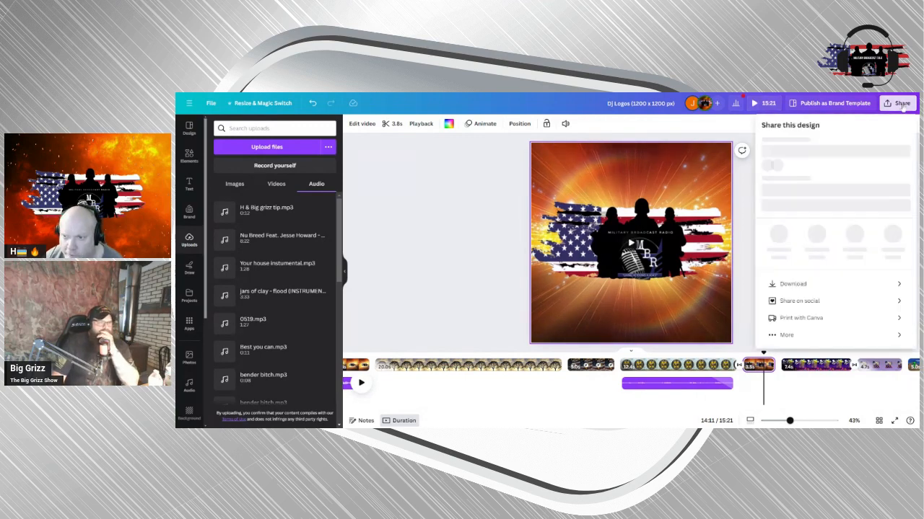
# Limit the video download to pages 66 and 67 only and confirm the selection.
pyautogui.click(900, 104)
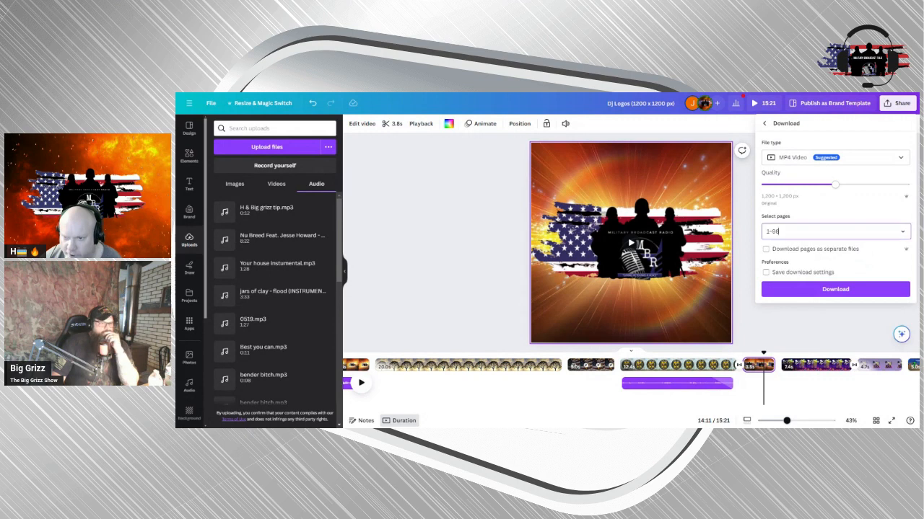
pyautogui.click(834, 231)
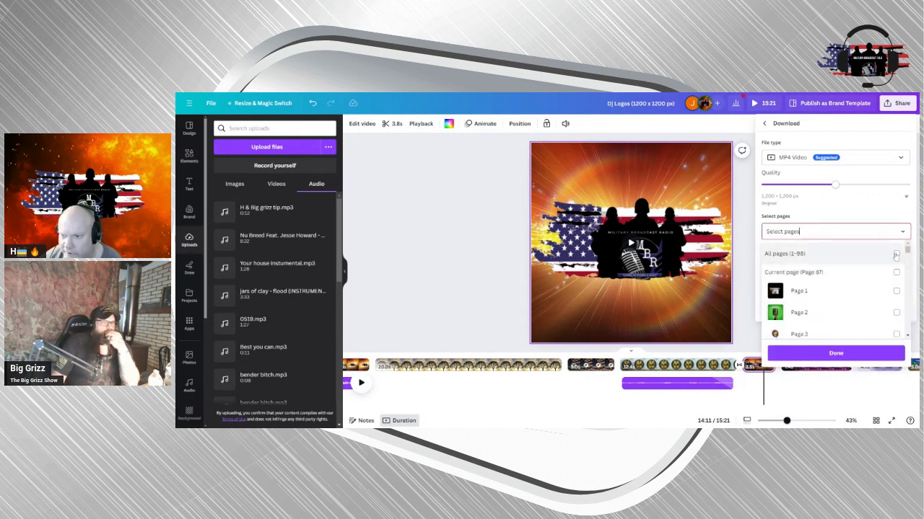
pyautogui.click(896, 271)
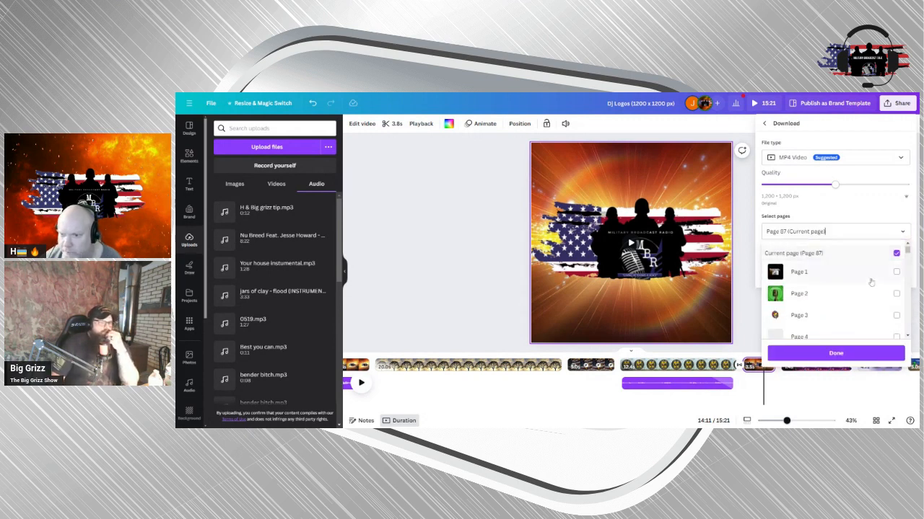
pyautogui.scroll(-3)
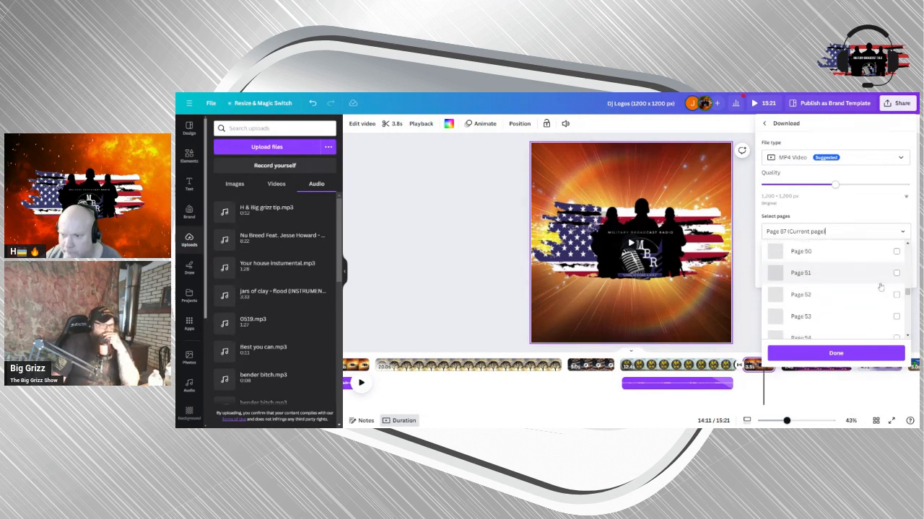
pyautogui.scroll(-3)
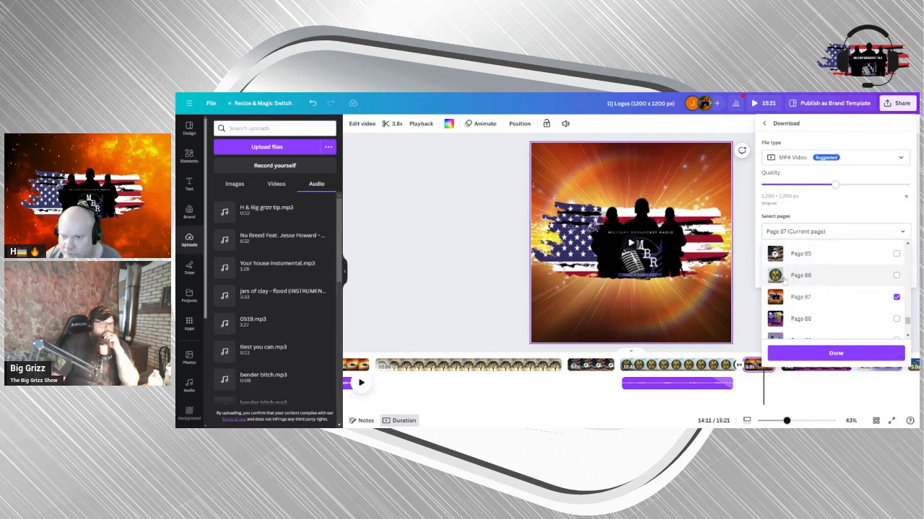
pyautogui.click(896, 274)
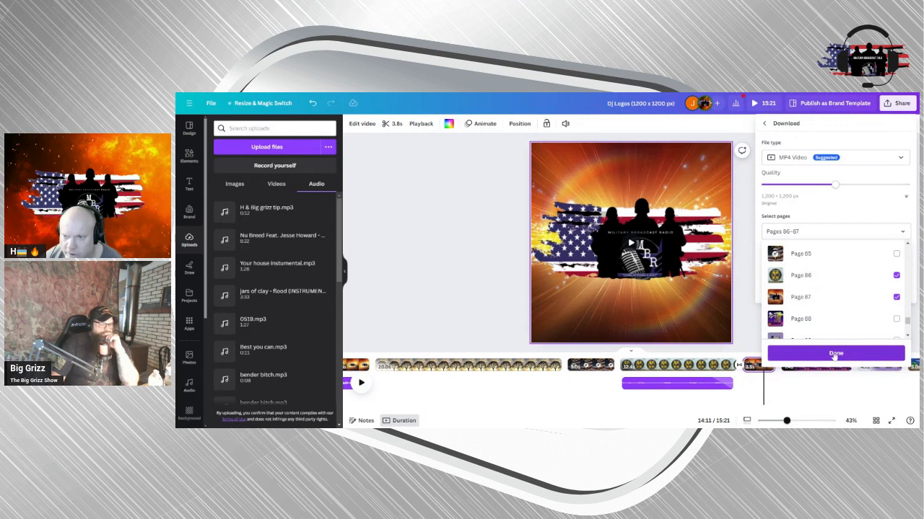
pyautogui.click(834, 354)
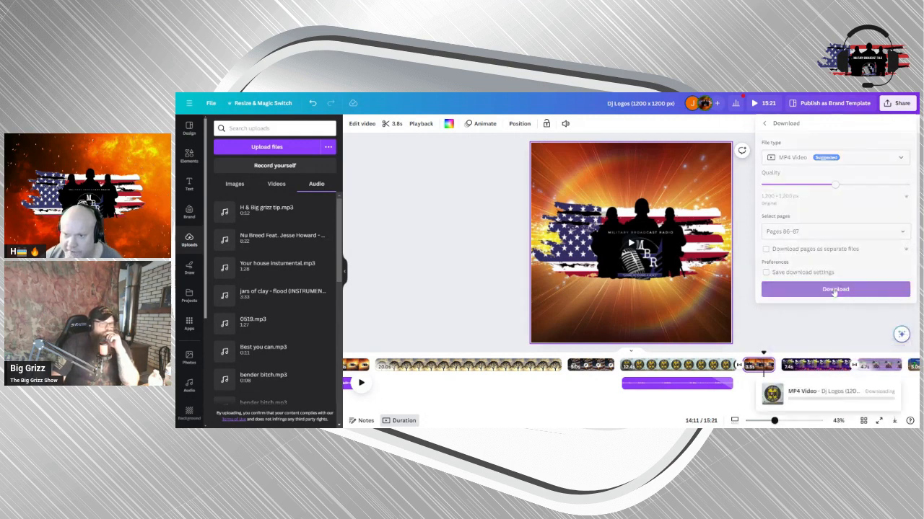
# Start downloading pages 66–67 as an MP4 video.
pyautogui.click(834, 288)
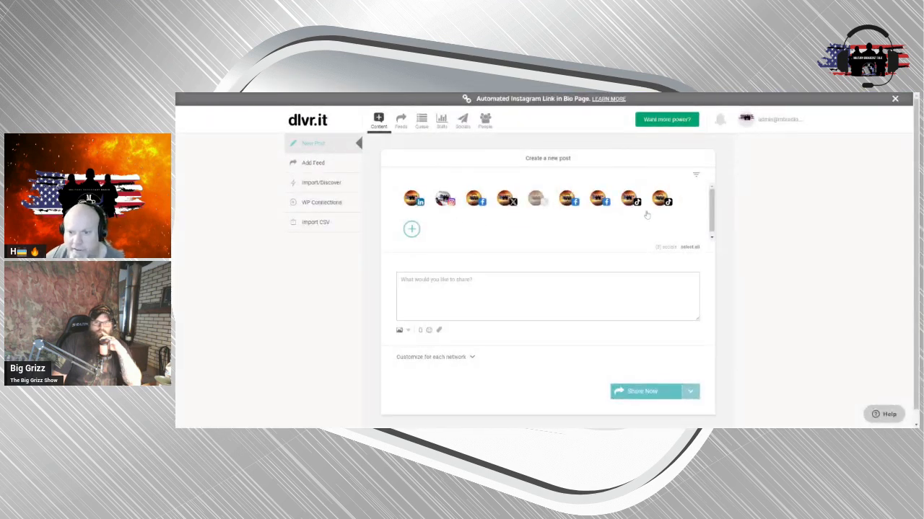
# Paste the Spotify That-Gen-X-Friend-3 episode link into the new post and choose Upload Files.
pyautogui.click(547, 296)
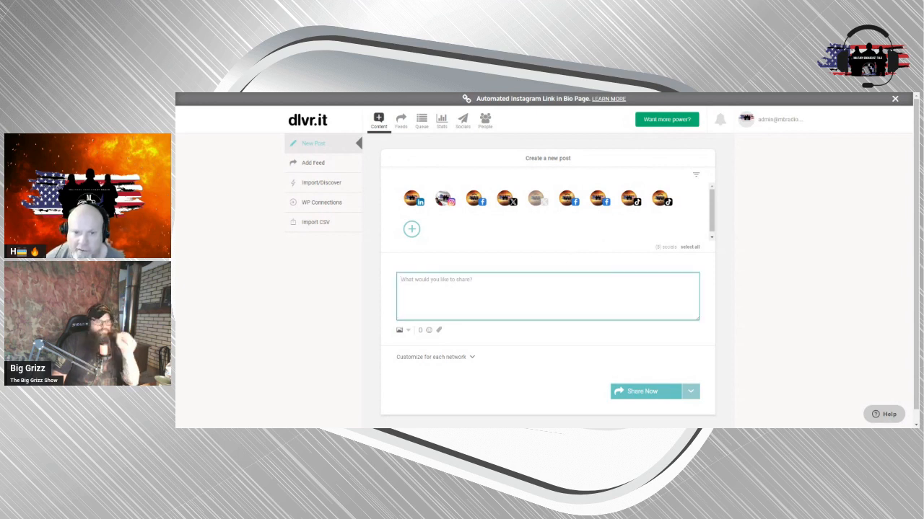
pyautogui.write('https://podcasters.spotify.com/pod/show/mbrtalk/episodes/That-Gen-X-Friend-3-e2jqnmh')
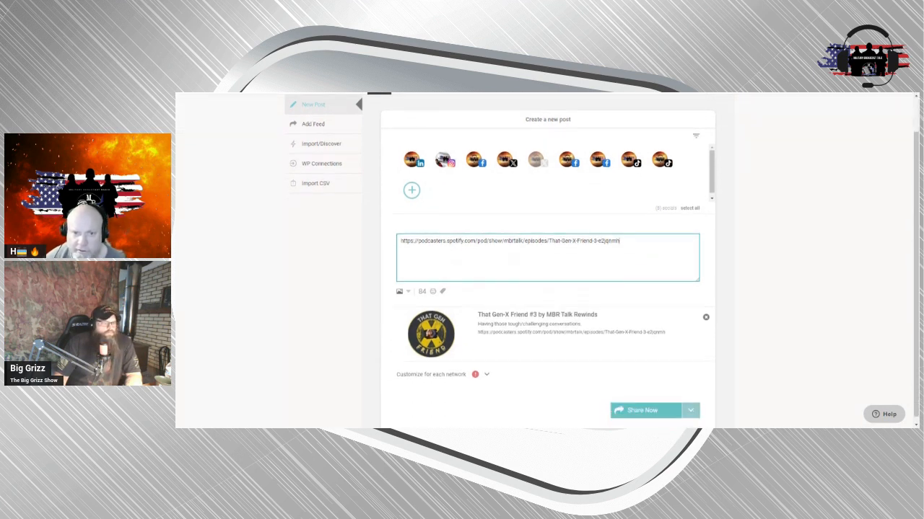
pyautogui.click(398, 292)
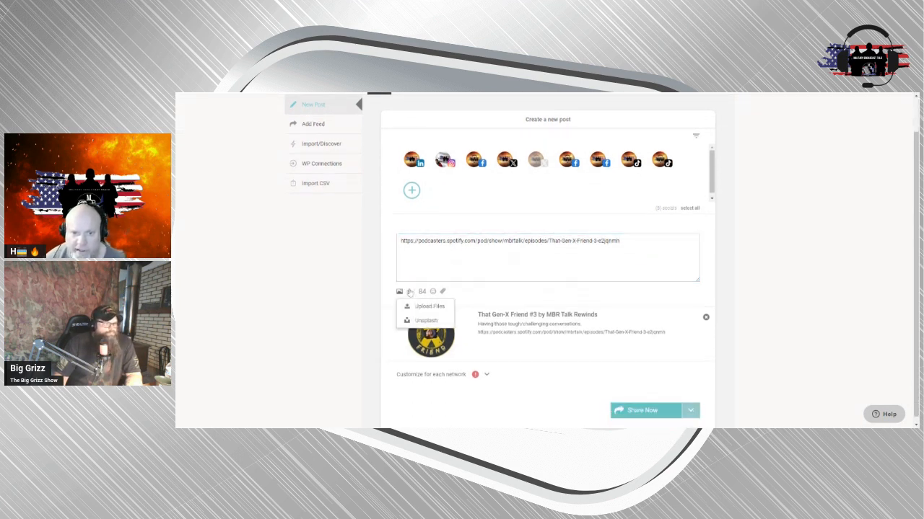
pyautogui.click(430, 306)
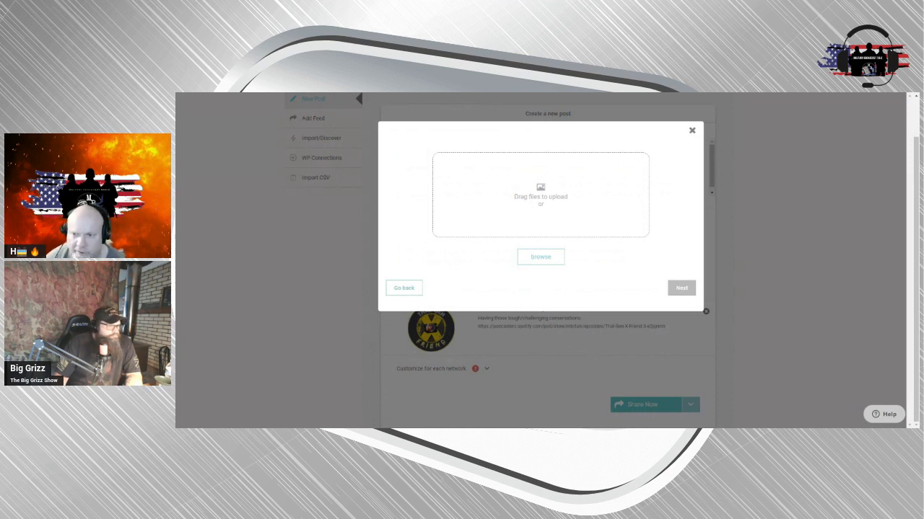
# Attach the That Gen Friend logo image, save it, and share the post now.
pyautogui.click(539, 257)
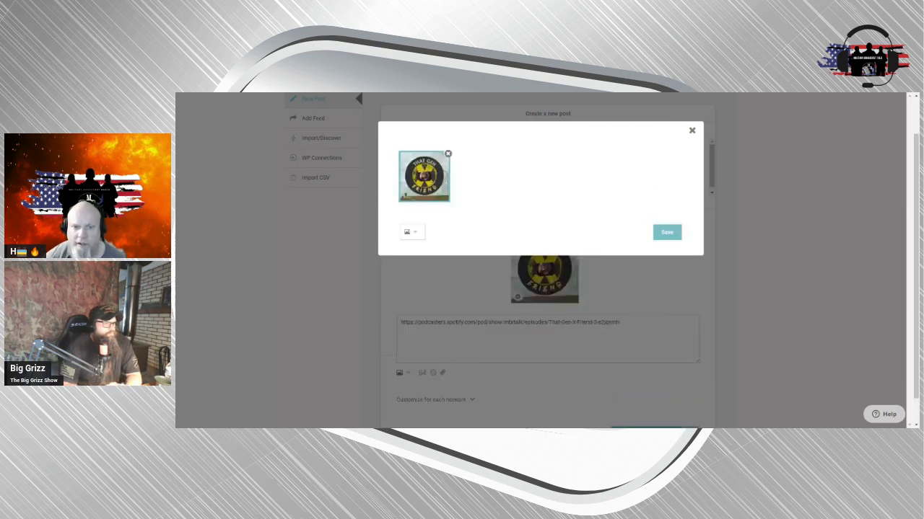
pyautogui.click(666, 231)
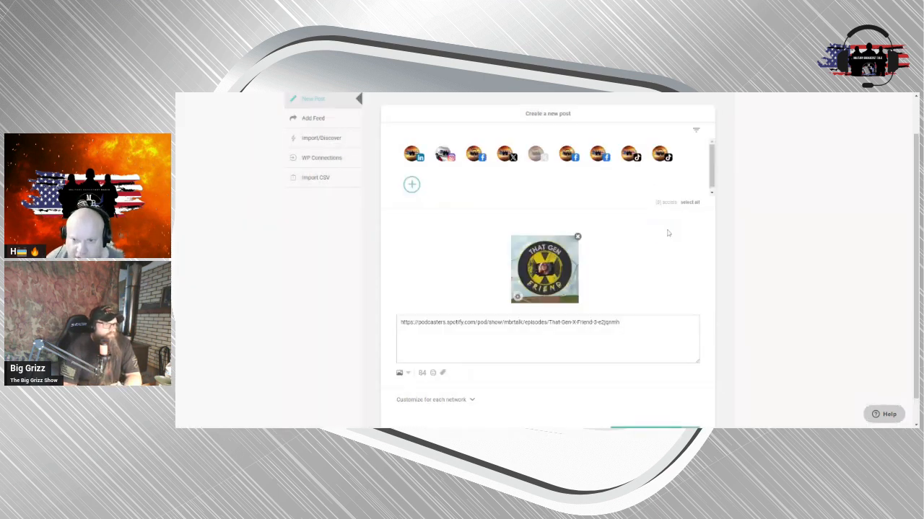
pyautogui.scroll(-3)
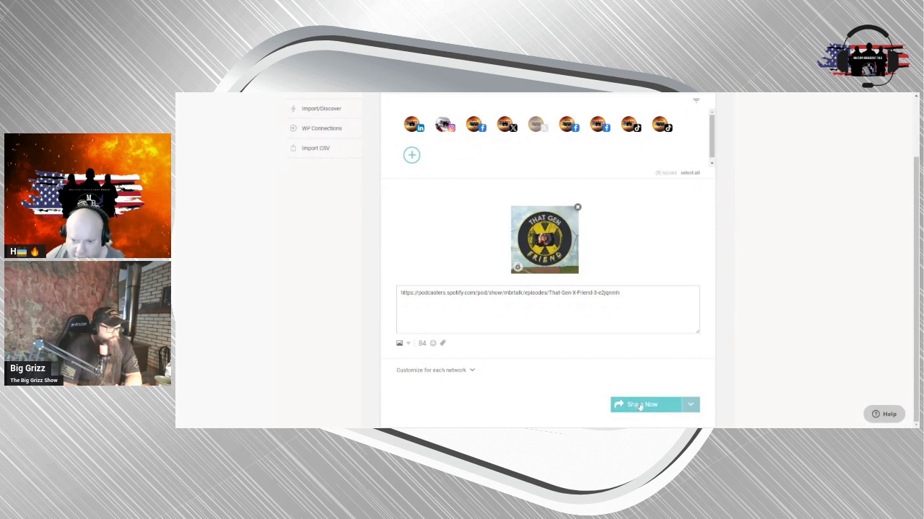
pyautogui.click(641, 404)
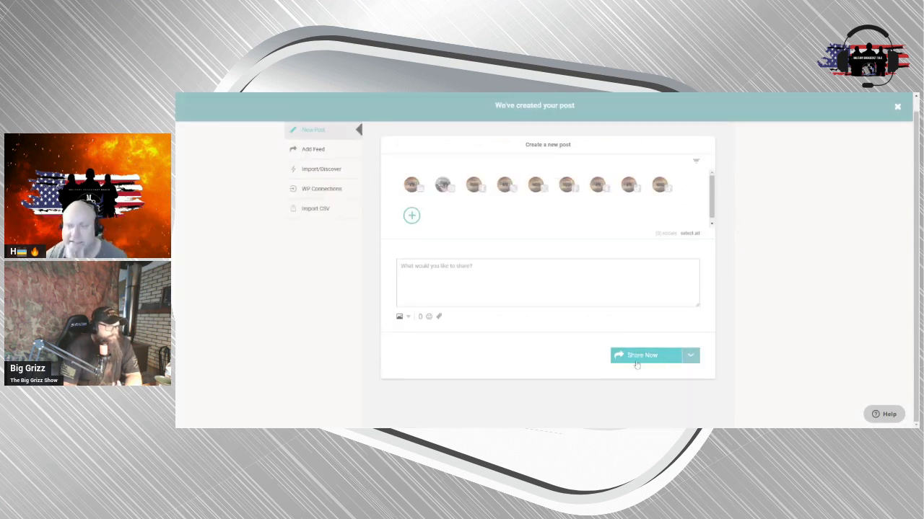